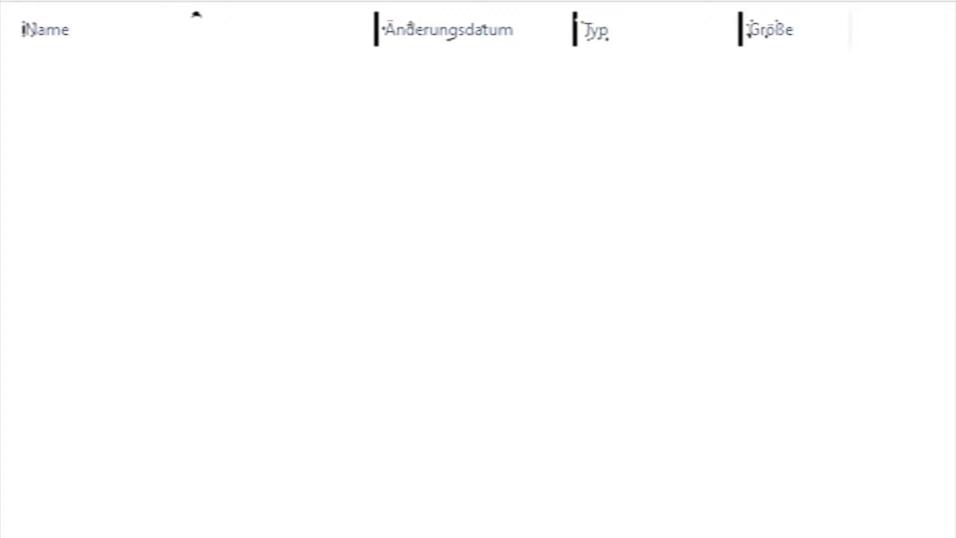
{"action": "mouse_move", "coordinate": [382, 356]}
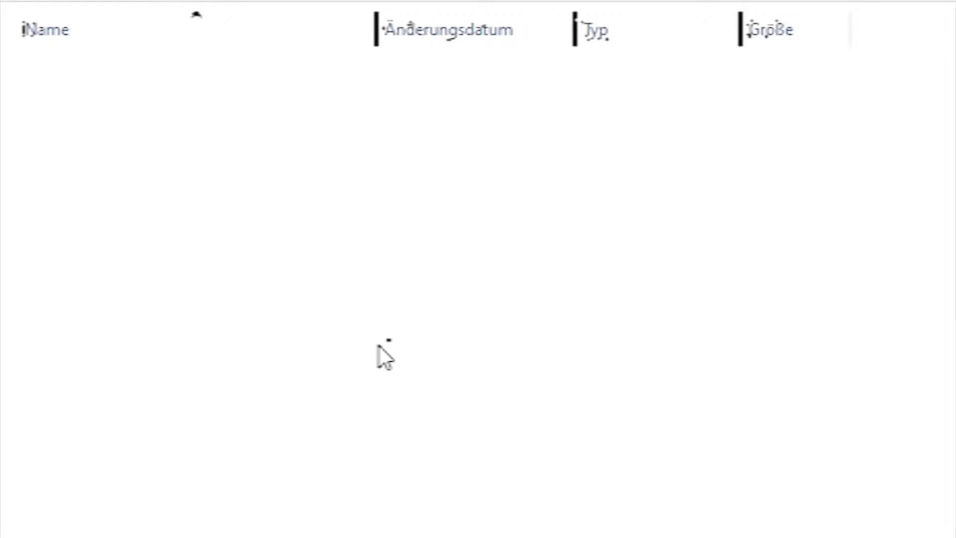
Step: Create a new folder with a nested subfolder named 'scenario' for the mod
{"action": "right_click", "coordinate": [384, 356]}
{"action": "type", "text": "treso"}
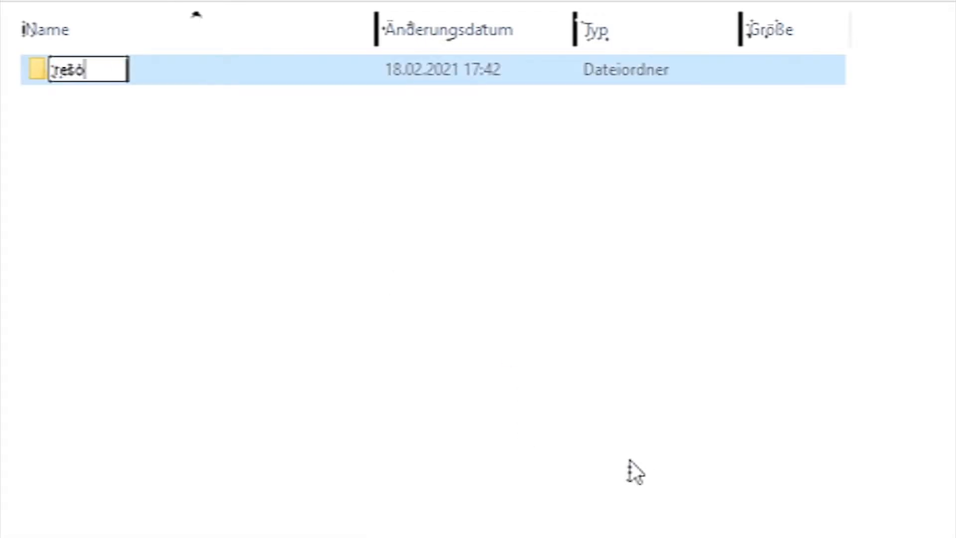
{"action": "right_click", "coordinate": [73, 69]}
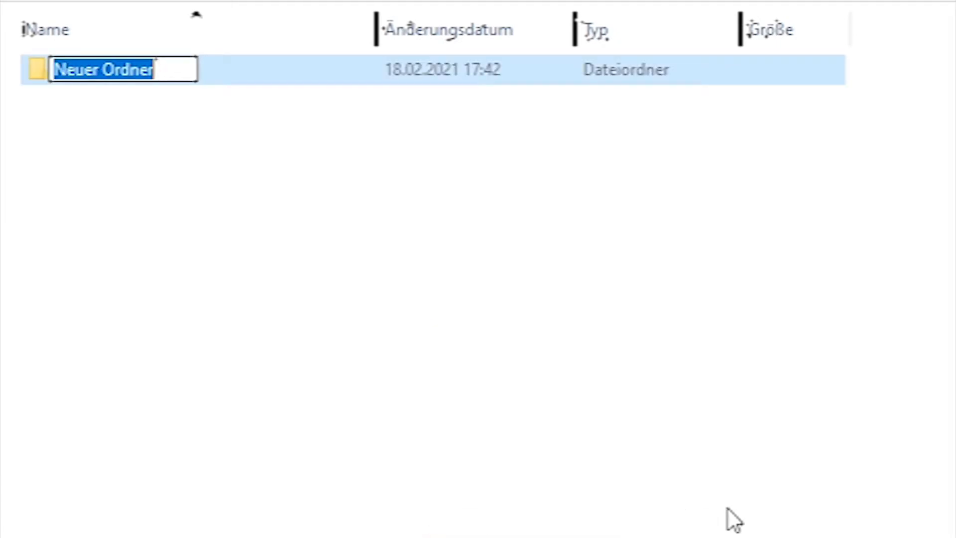
{"action": "type", "text": "Szenario"}
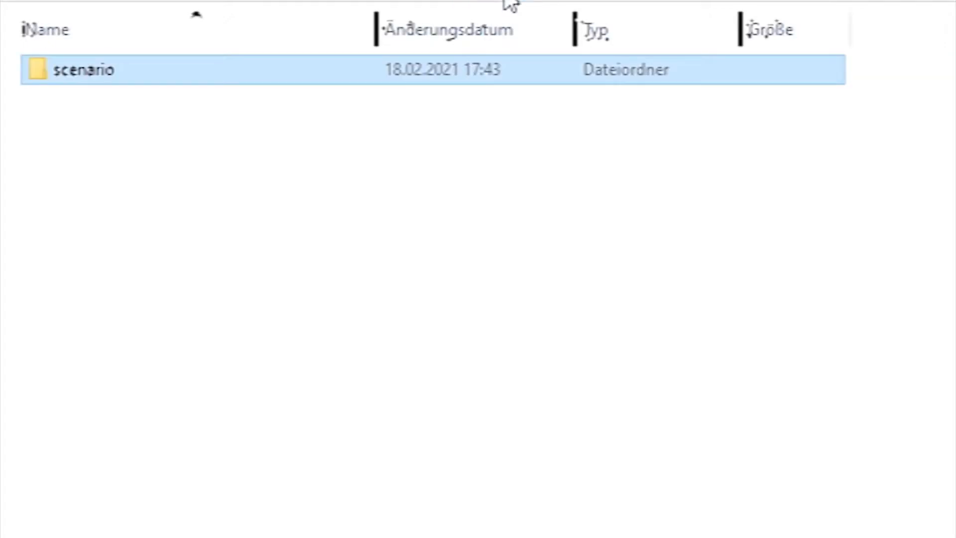
{"action": "mouse_move", "coordinate": [353, 168]}
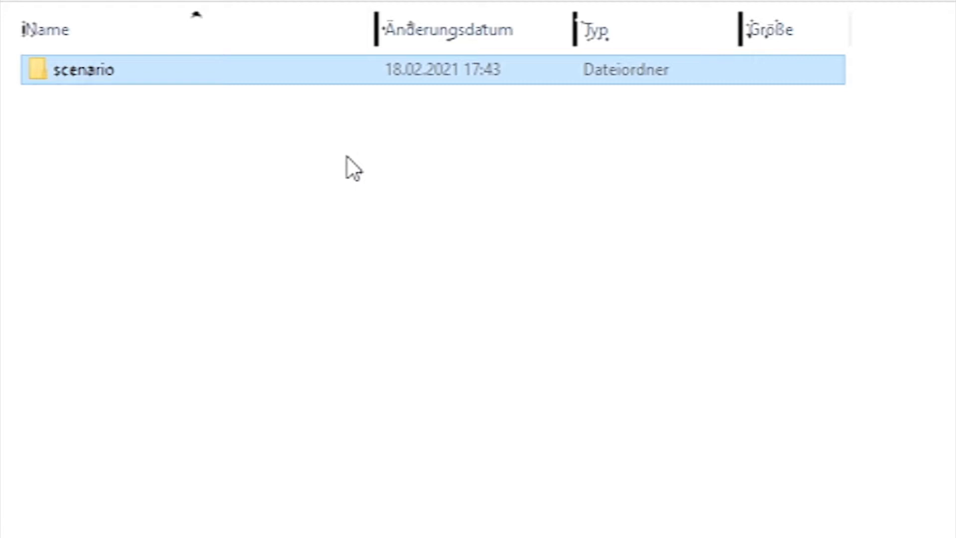
{"action": "mouse_move", "coordinate": [114, 124]}
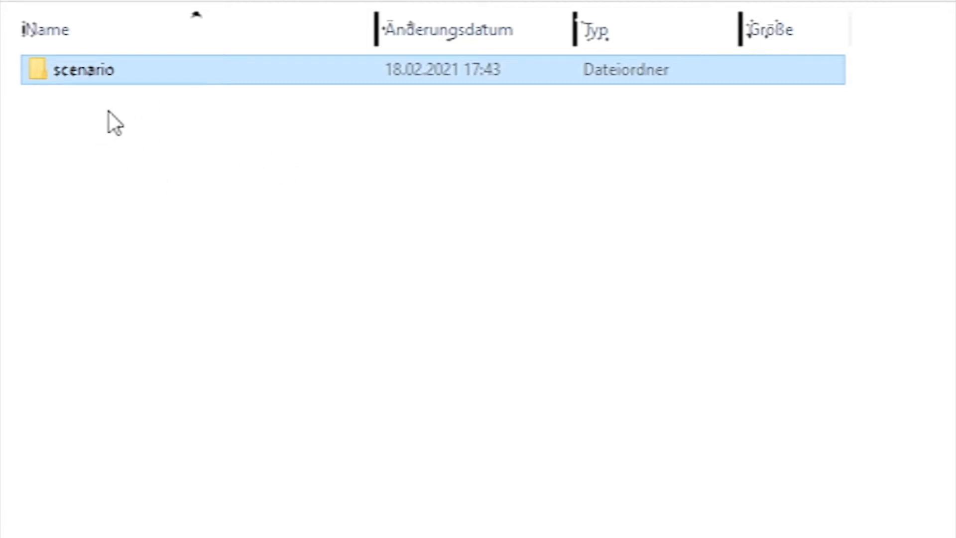
{"action": "mouse_move", "coordinate": [262, 174]}
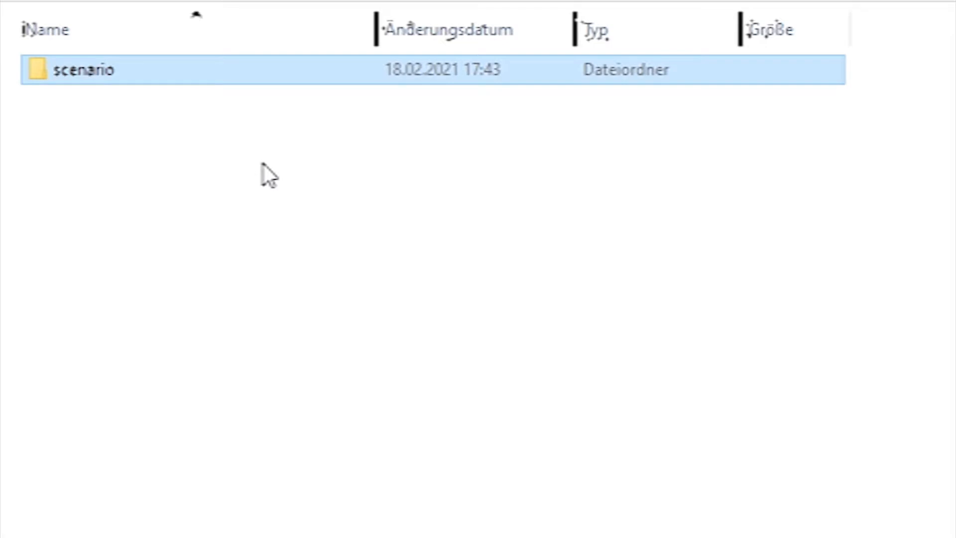
{"action": "mouse_move", "coordinate": [152, 119]}
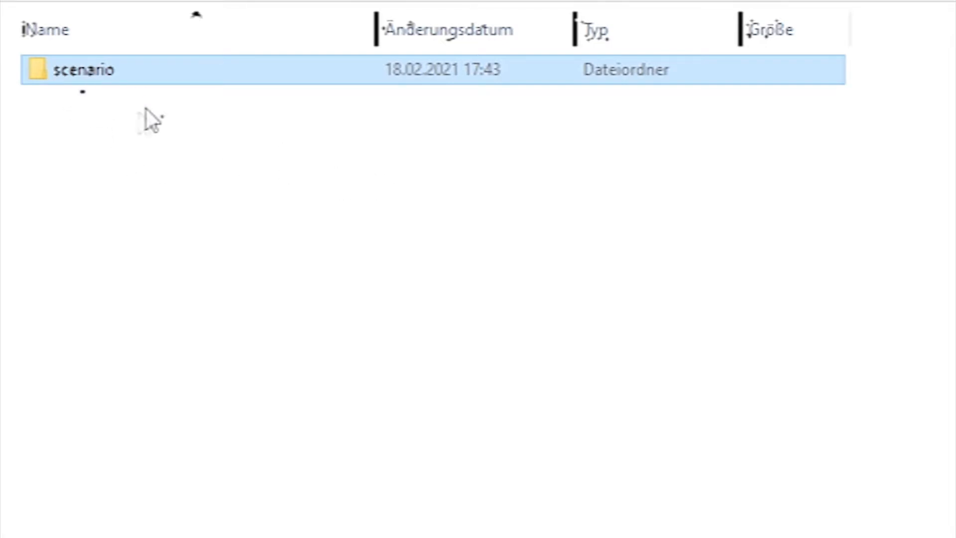
{"action": "mouse_move", "coordinate": [164, 100]}
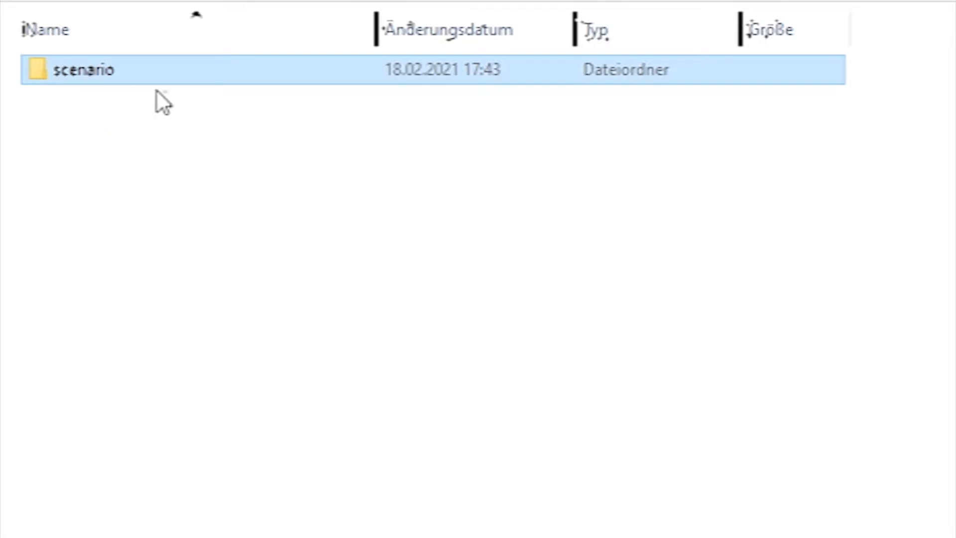
{"action": "mouse_move", "coordinate": [195, 165]}
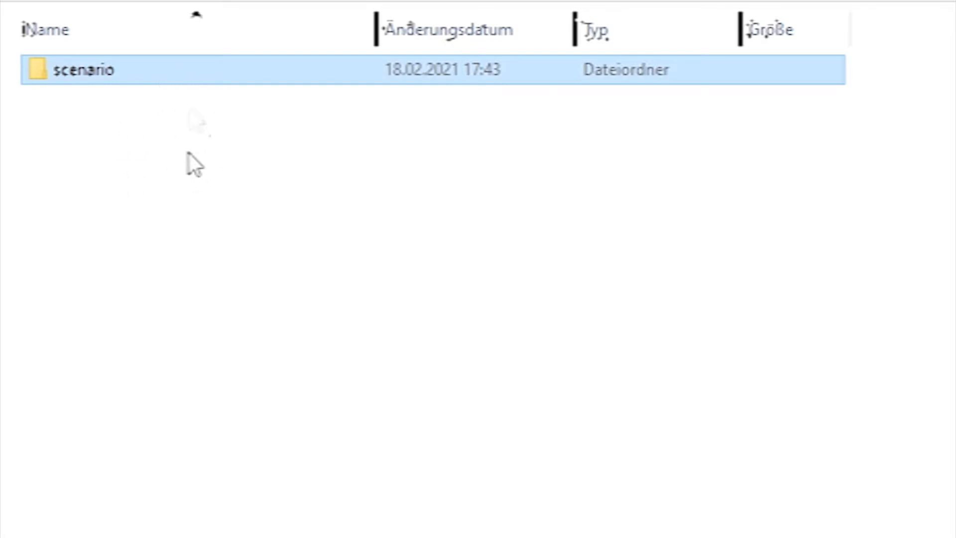
{"action": "mouse_move", "coordinate": [314, 283]}
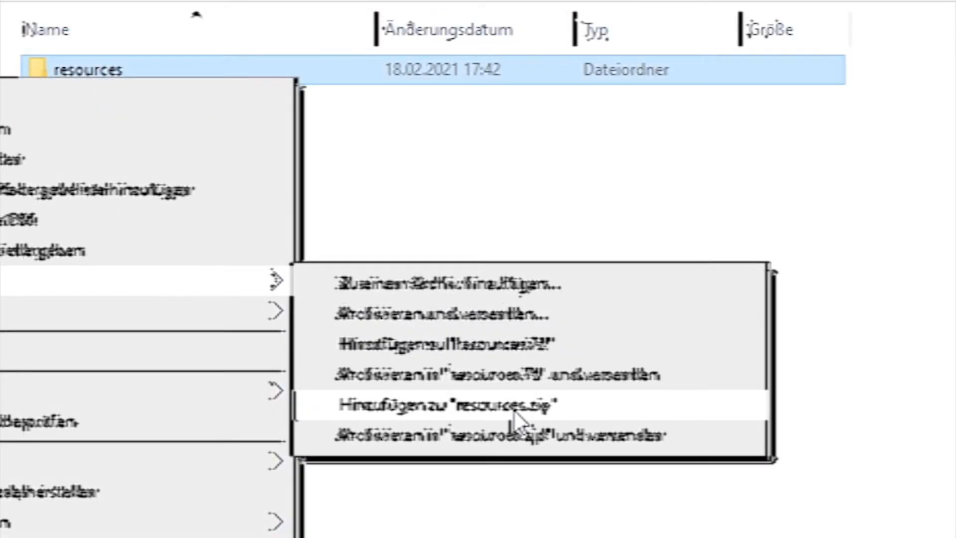
Step: Add the resources folder to a resources.zip archive using the archiver context menu
{"action": "left_click", "coordinate": [448, 404]}
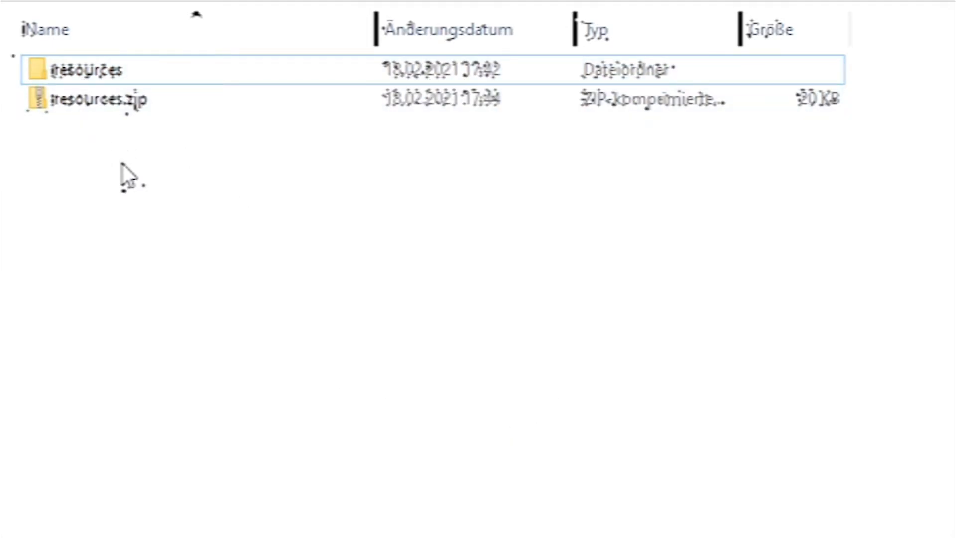
{"action": "mouse_move", "coordinate": [576, 247]}
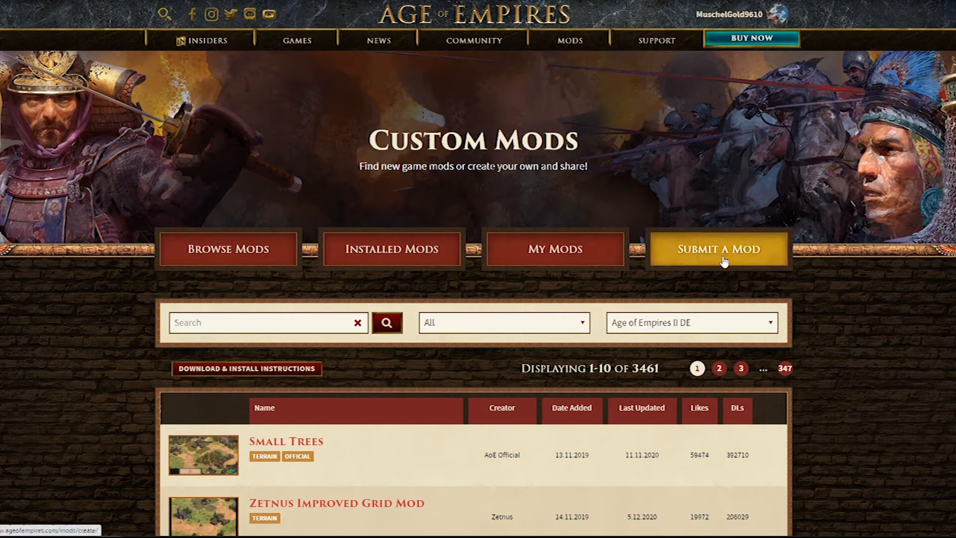
Step: Start a new mod submission and select Age of Empires II DE as the game
{"action": "left_click", "coordinate": [718, 248]}
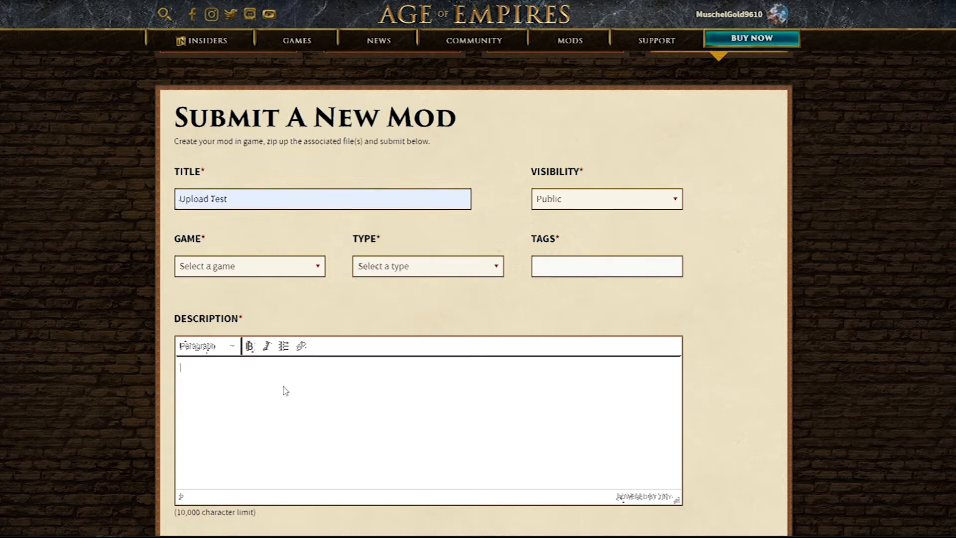
{"action": "left_click", "coordinate": [249, 266]}
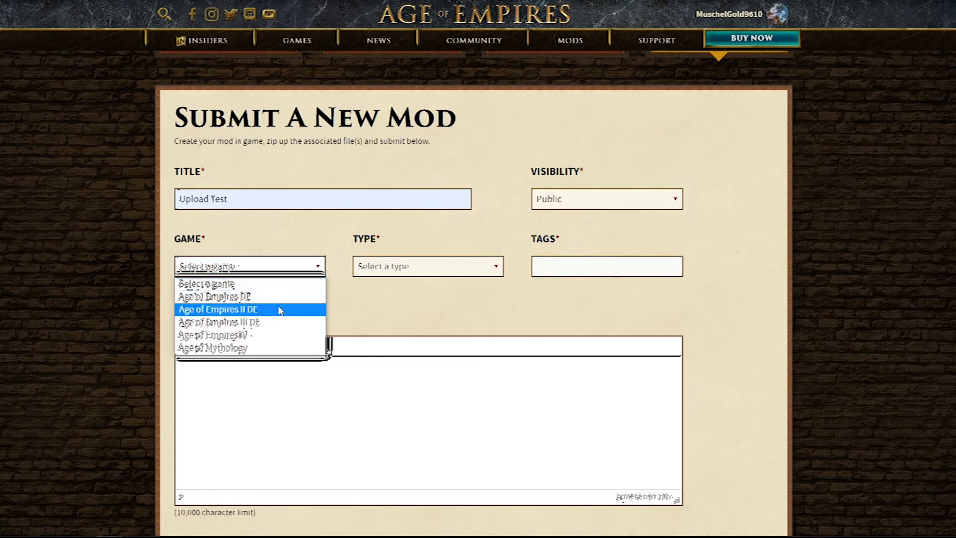
{"action": "left_click", "coordinate": [219, 310]}
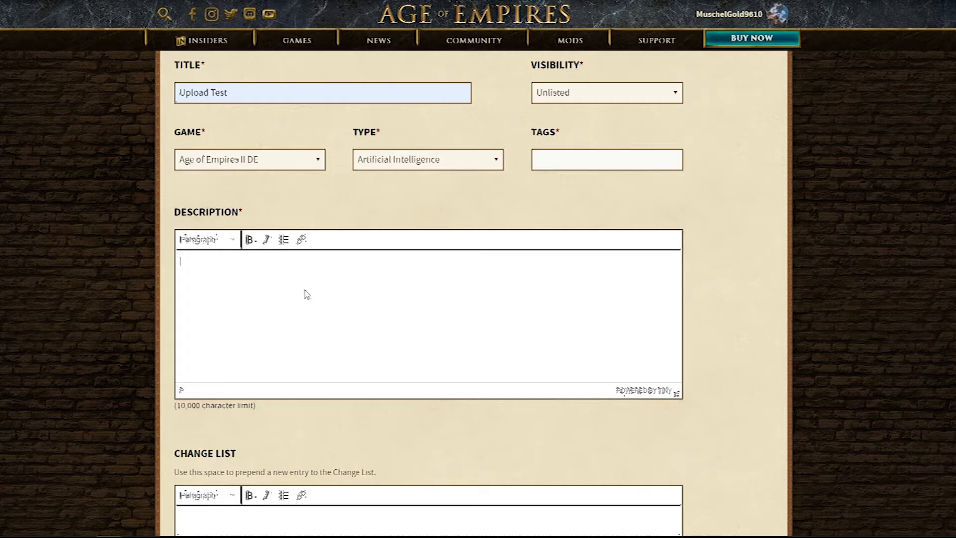
Step: Attach resources.zip and the 'Test Wide.png' preview, then submit the mod
{"action": "scroll", "scroll_direction": "down", "scroll_amount": 3}
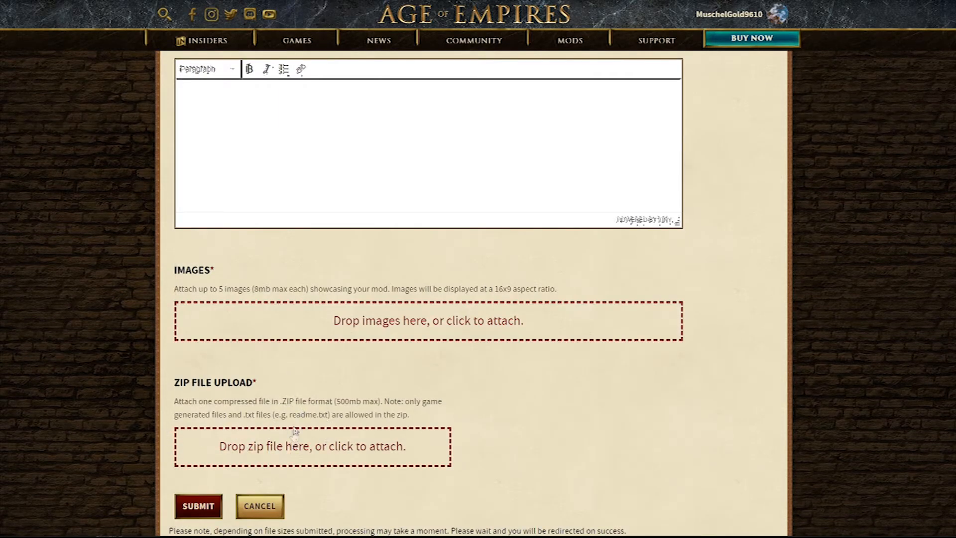
{"action": "left_click", "coordinate": [310, 446]}
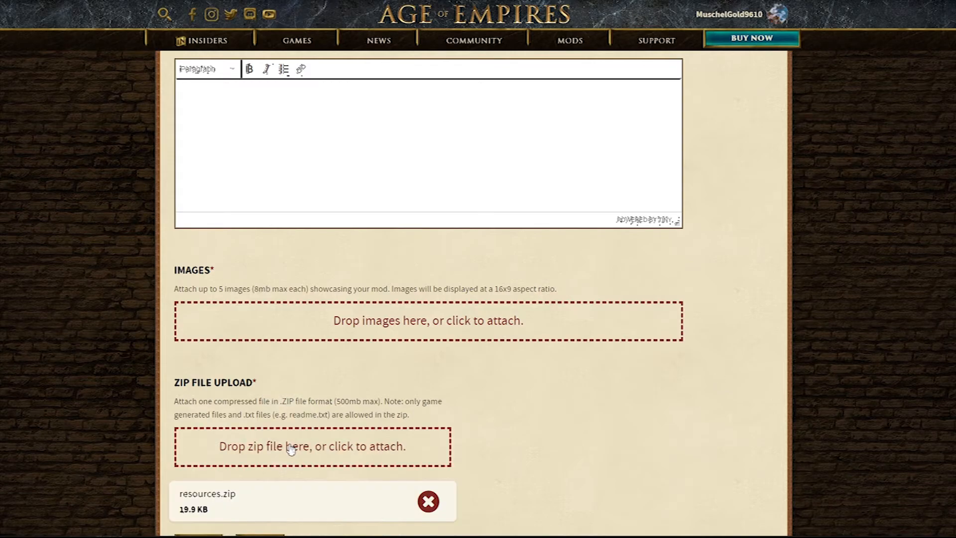
{"action": "scroll", "scroll_direction": "down", "scroll_amount": 3}
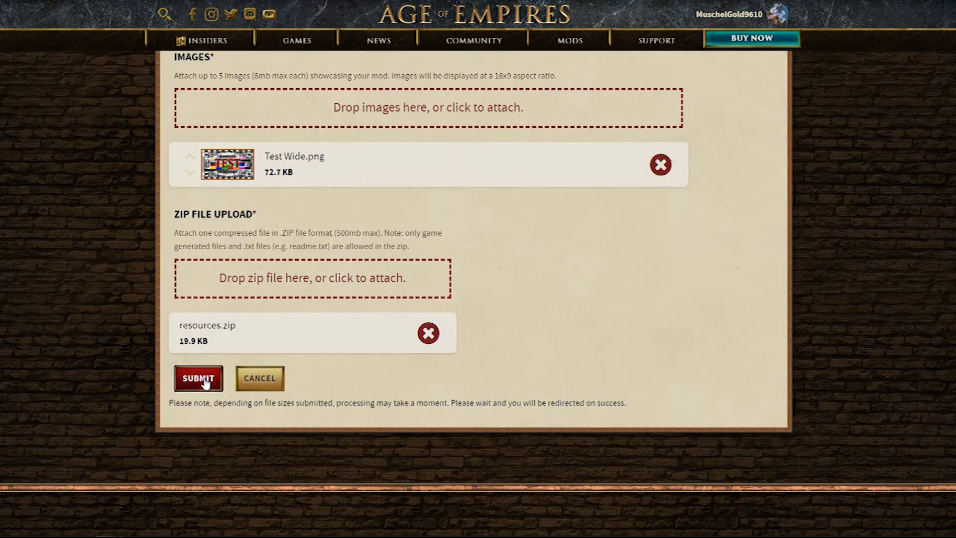
{"action": "left_click", "coordinate": [198, 378]}
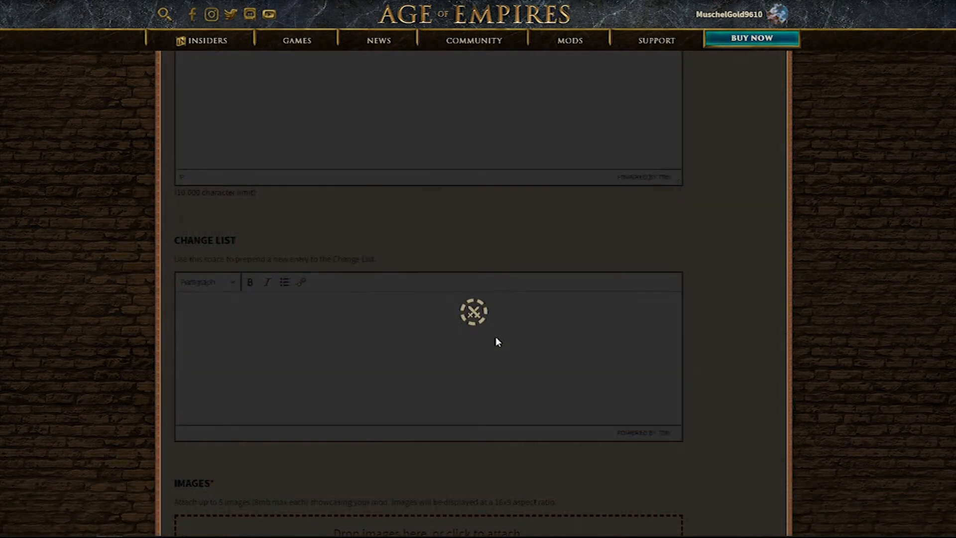